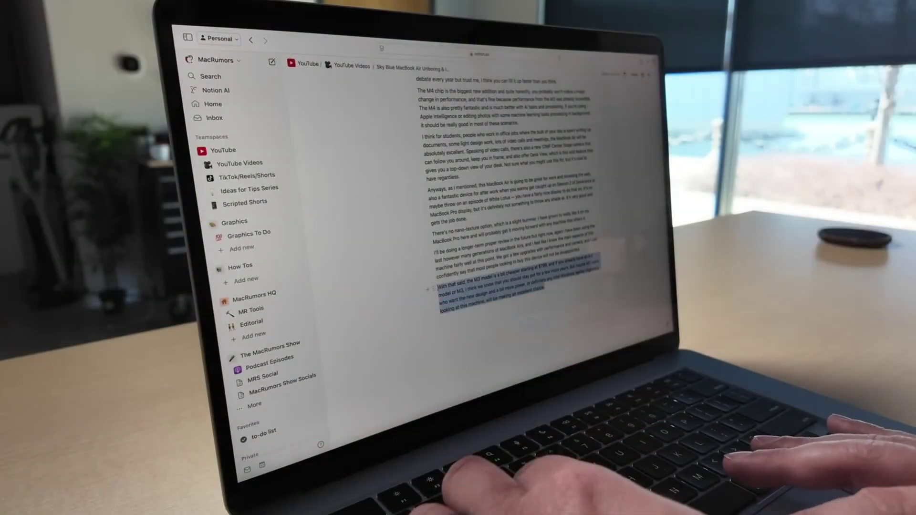
# Step: Open the context menu on the selected closing paragraph of the MacBook Air unboxing script
pyautogui.rightClick(485, 281)
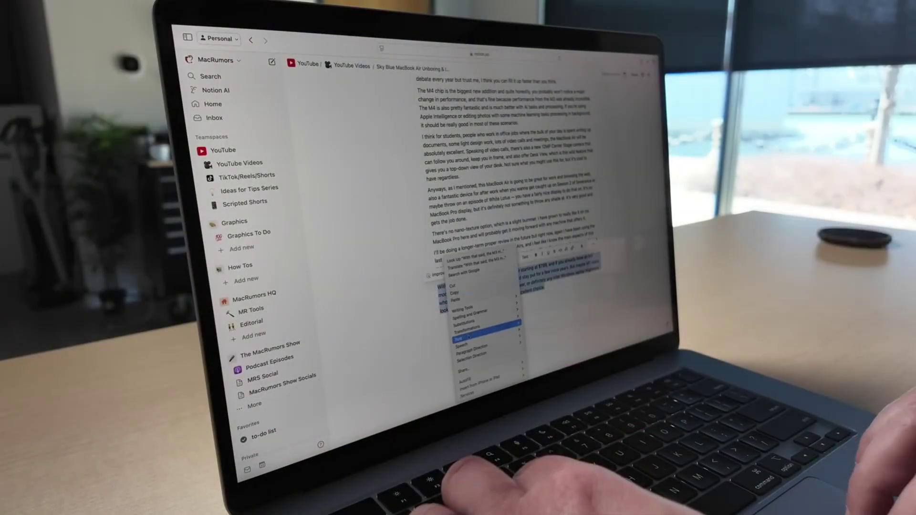